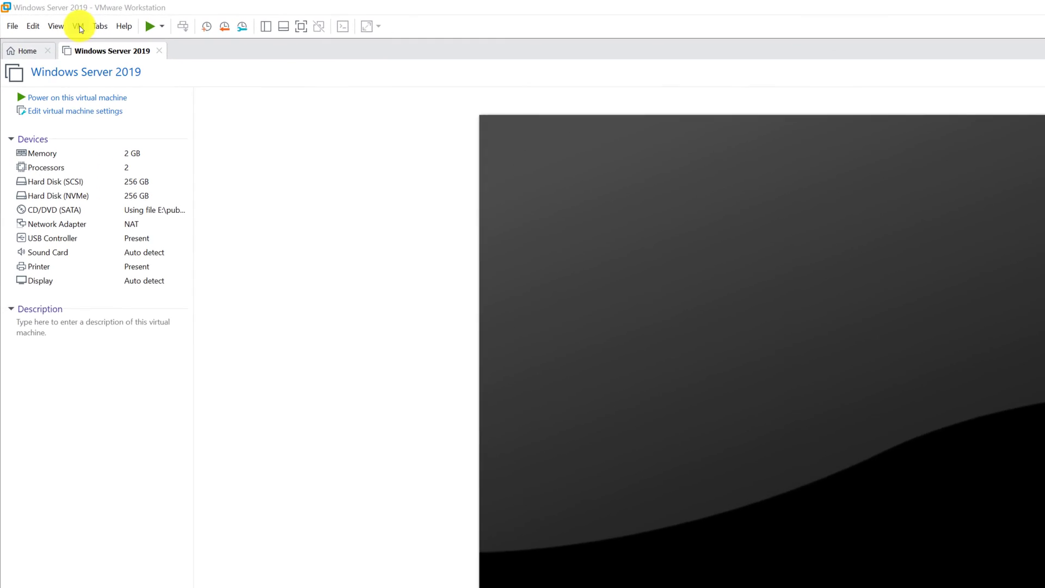
# Bring up the VM menu actions for the Windows Server 2019 virtual machine
pyautogui.click(93, 32)
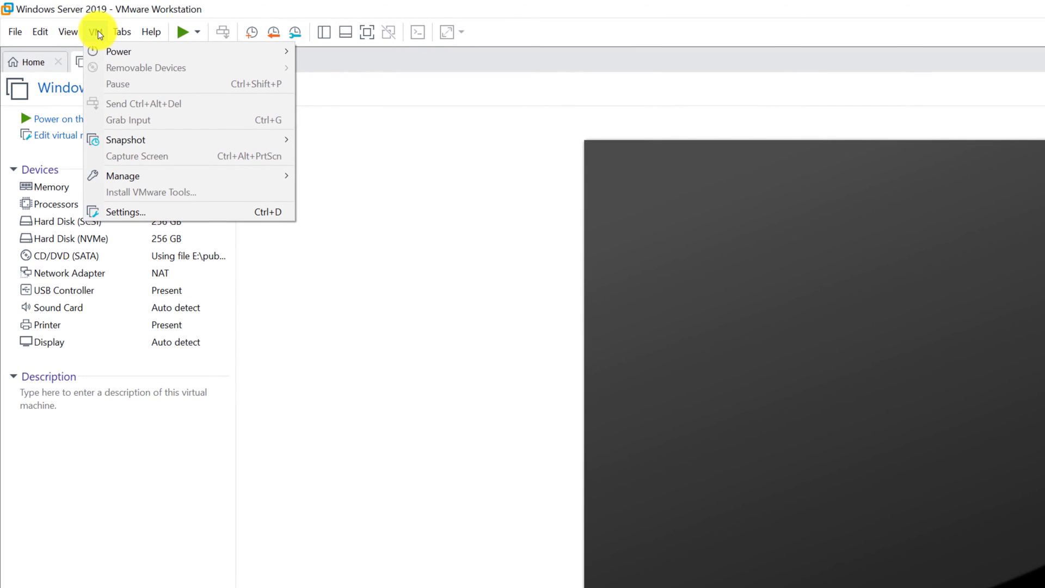
pyautogui.moveTo(123, 166)
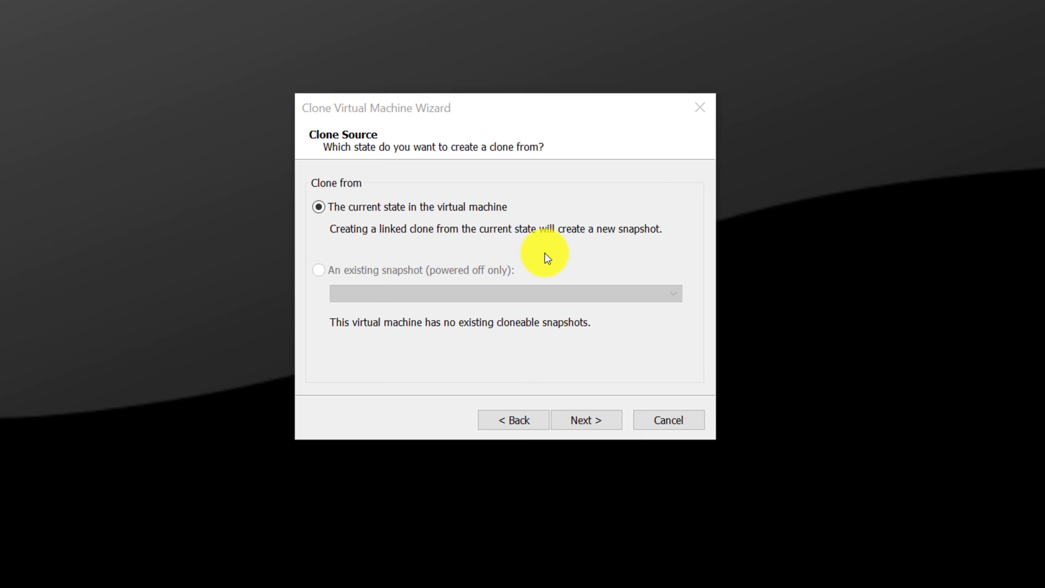
# Keep cloning from the machine's current state and advance to the clone type choice
pyautogui.click(585, 420)
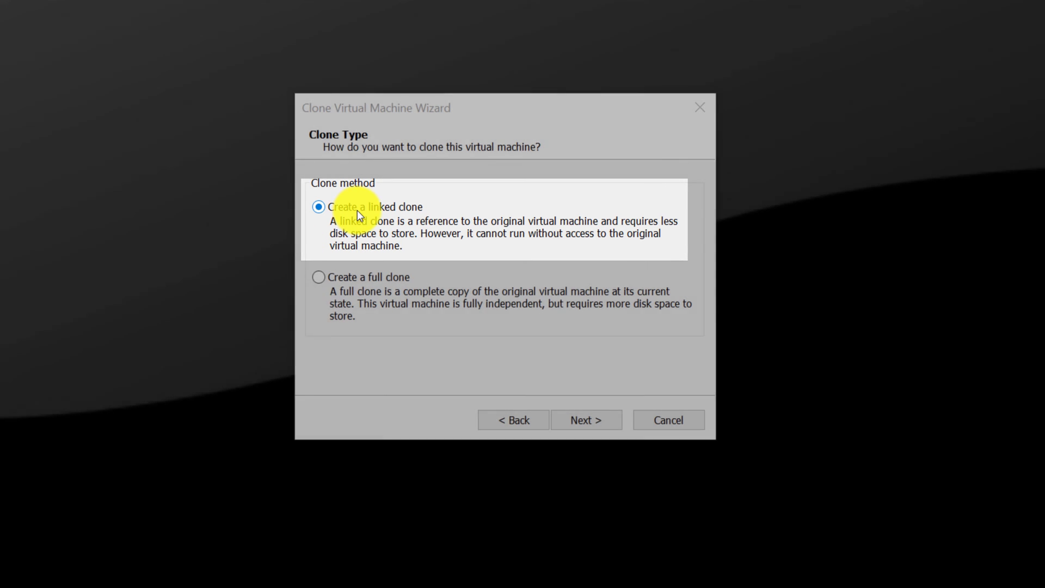
# Create a linked clone named 'Windows Server 2019 - Linked Clone 1' in D:\VMWare Machines
pyautogui.click(586, 420)
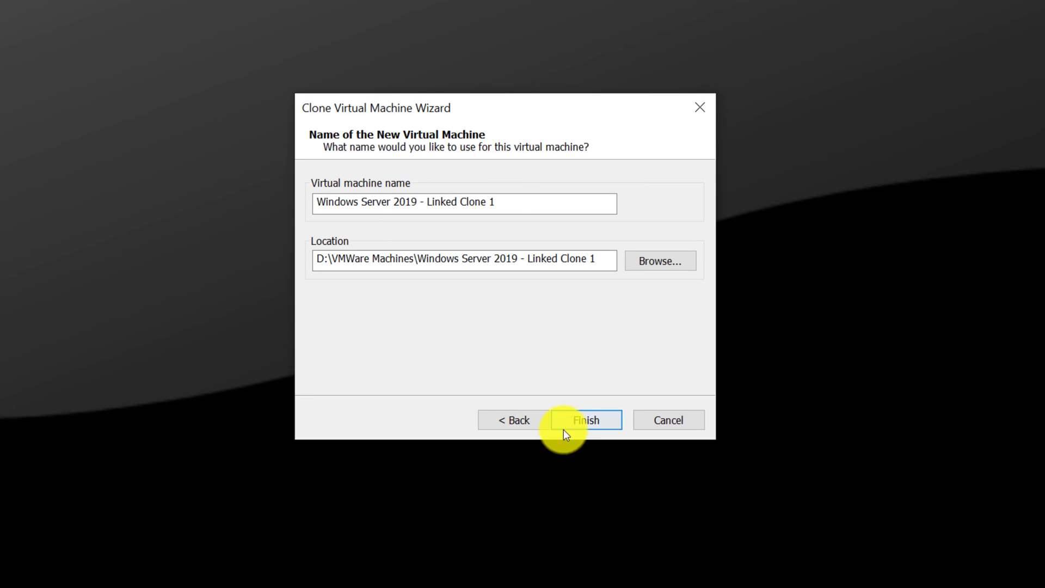
pyautogui.click(584, 420)
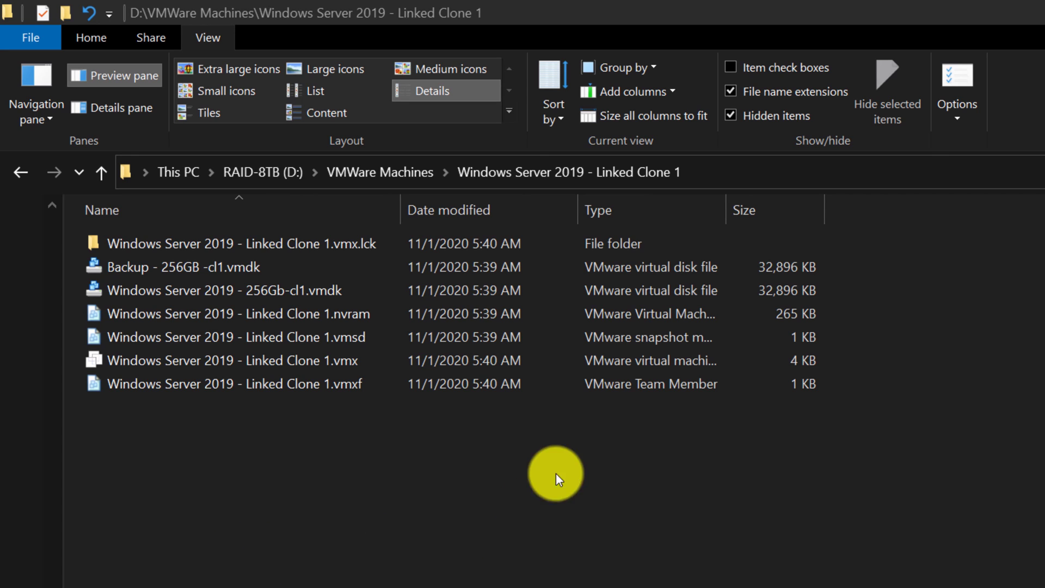
# Select the clone's 32,896 KB .vmdk disk file in its D:\VMWare Machines folder
pyautogui.click(785, 290)
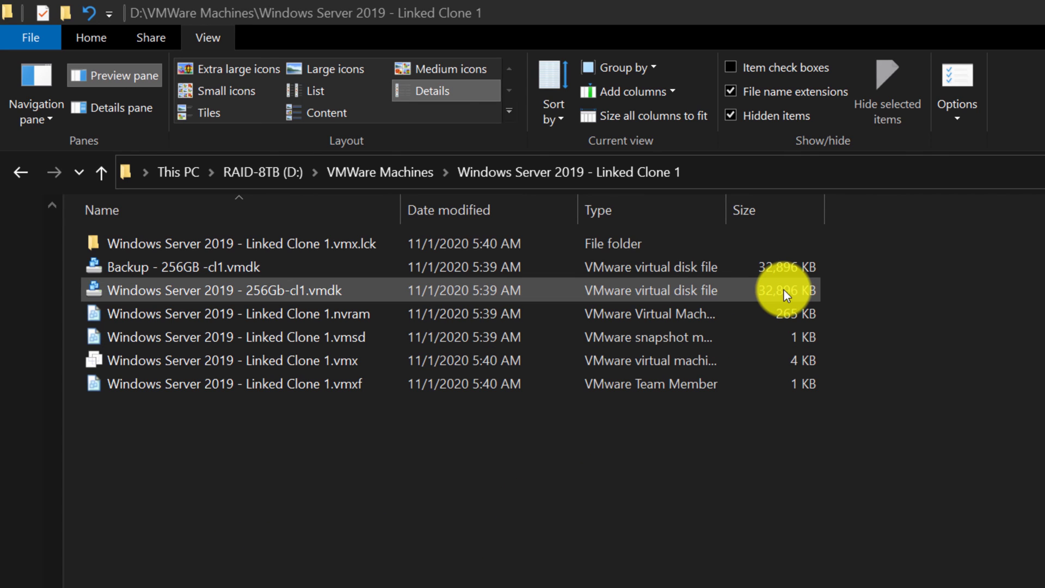